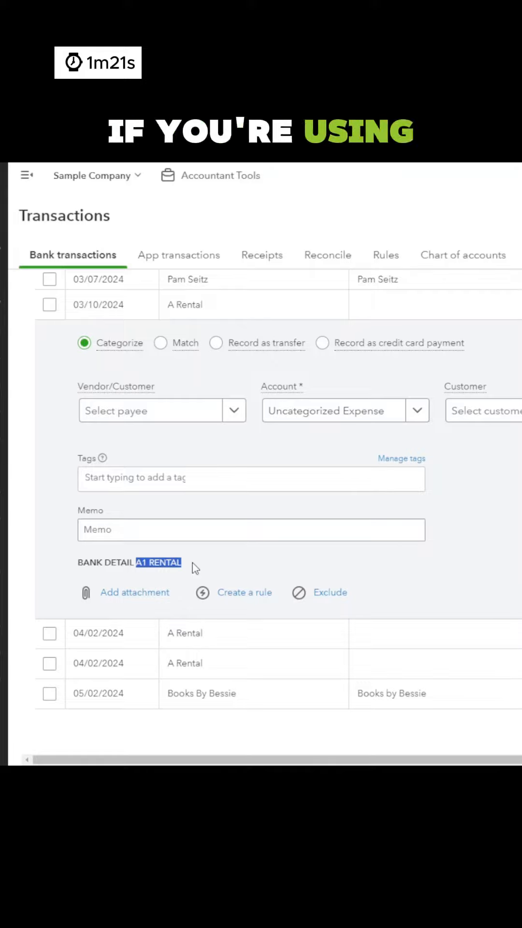
- Start a new bank rule from the expanded A Rental transaction reading A1 RENTAL
{"action": "left_click", "coordinate": [245, 592]}
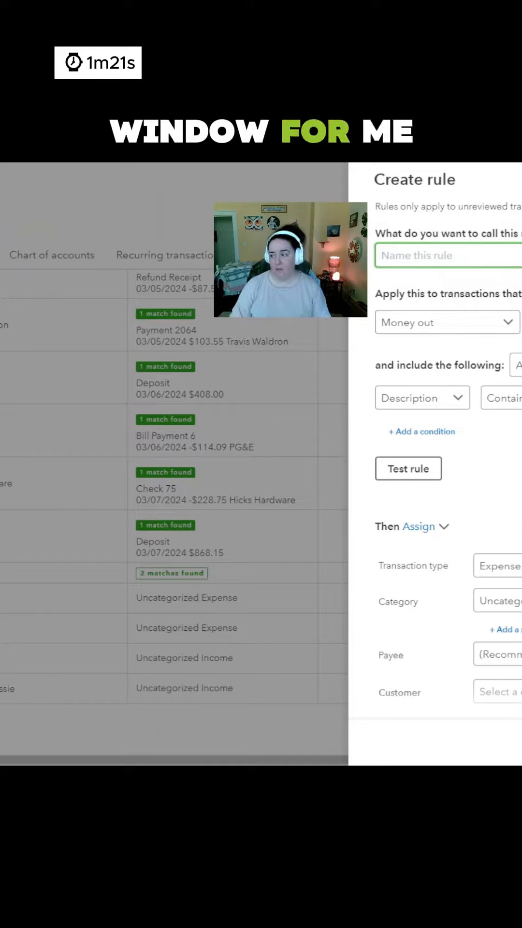
- Keep all bank accounts and set the condition to match on bank text instead of description
{"action": "left_click", "coordinate": [405, 322]}
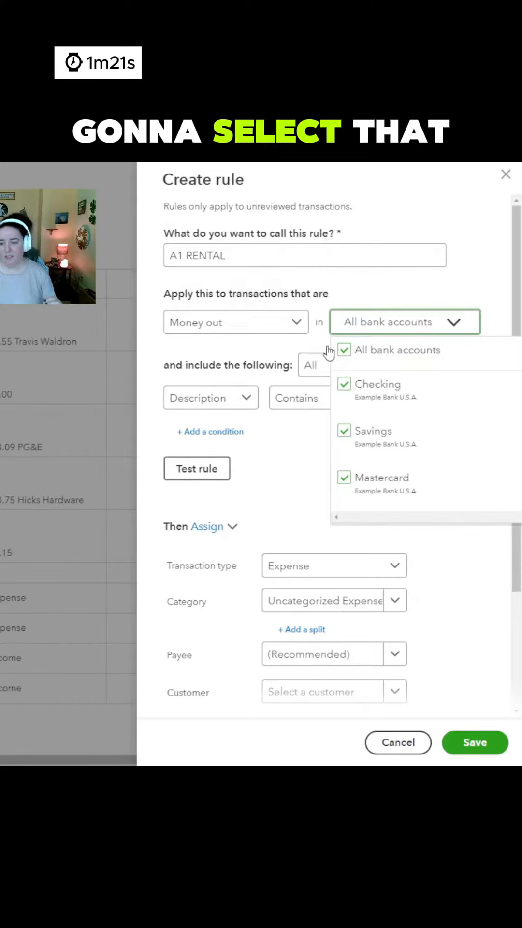
{"action": "left_click", "coordinate": [405, 321]}
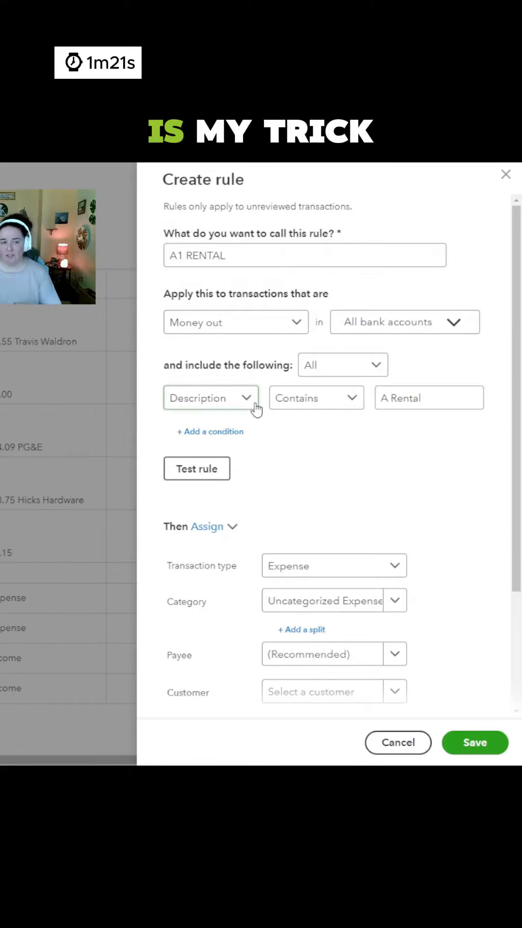
{"action": "left_click", "coordinate": [210, 397]}
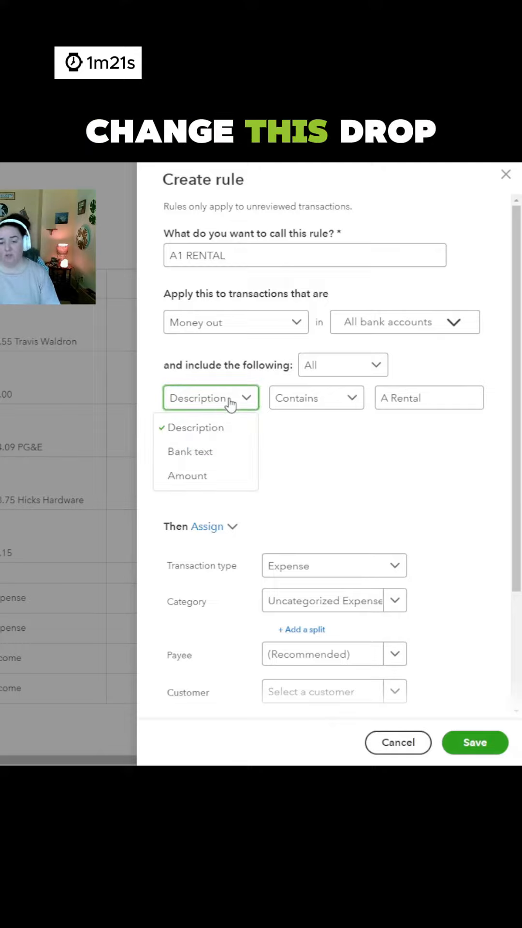
{"action": "mouse_move", "coordinate": [205, 452]}
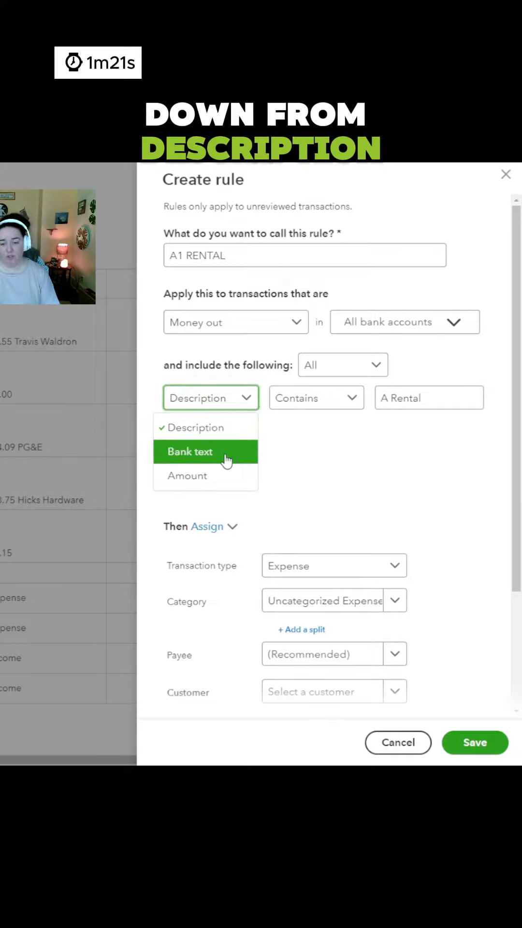
{"action": "left_click", "coordinate": [190, 452]}
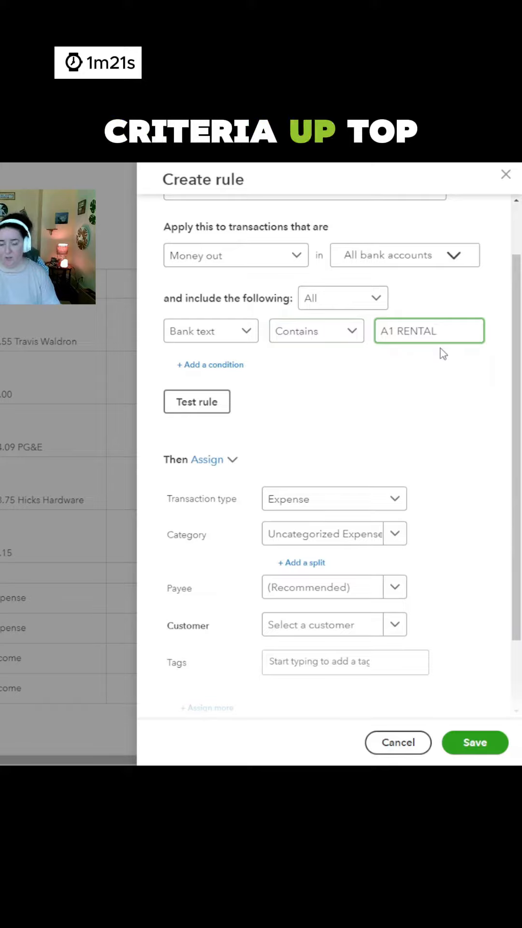
- Assign category Equipment Rental and payee A1 Rental, test the rule and save it
{"action": "type", "text": "A1 Rental"}
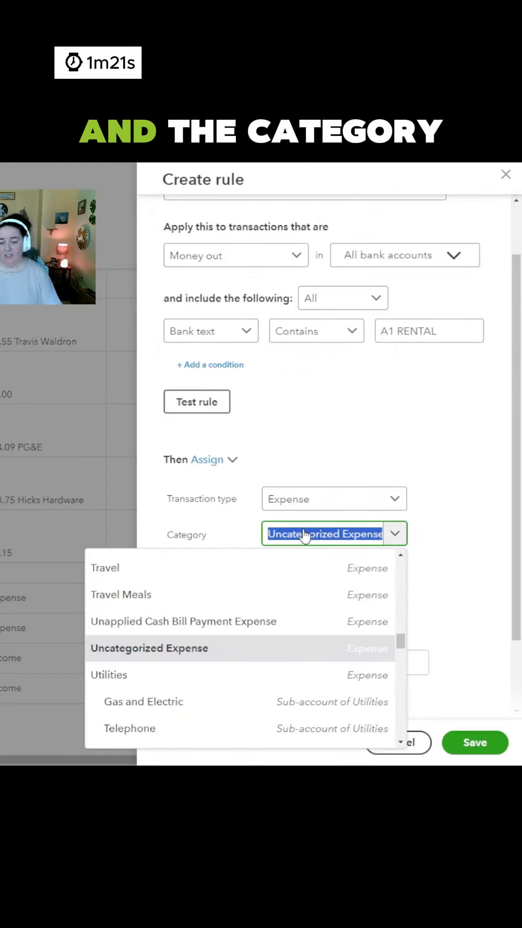
{"action": "type", "text": "equip"}
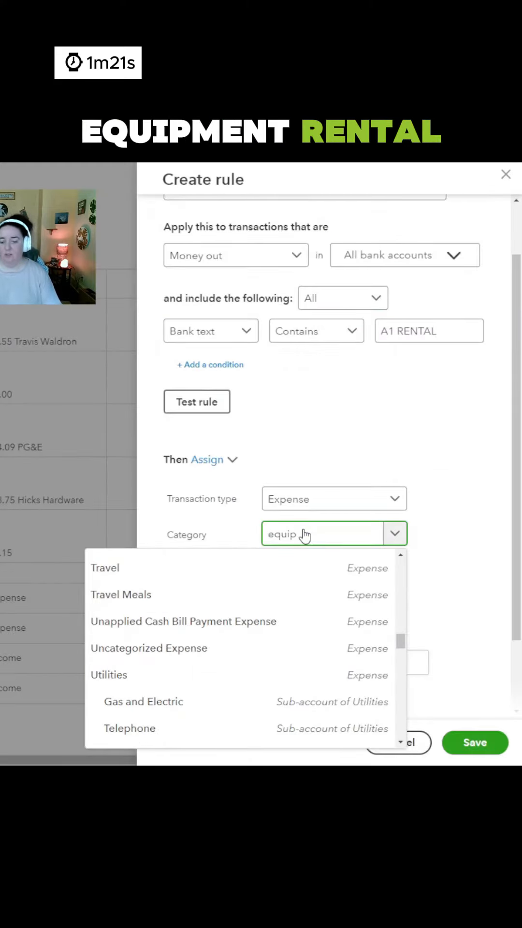
{"action": "left_click", "coordinate": [313, 532]}
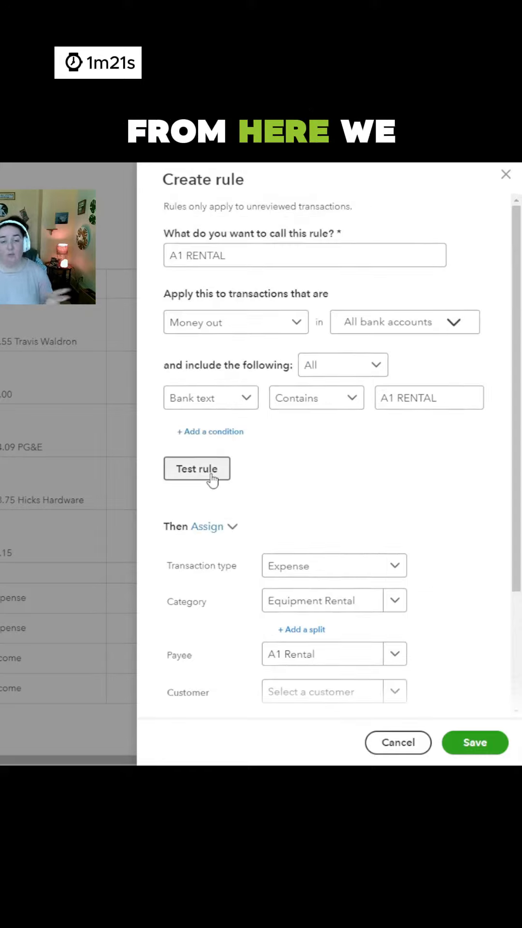
{"action": "left_click", "coordinate": [197, 469]}
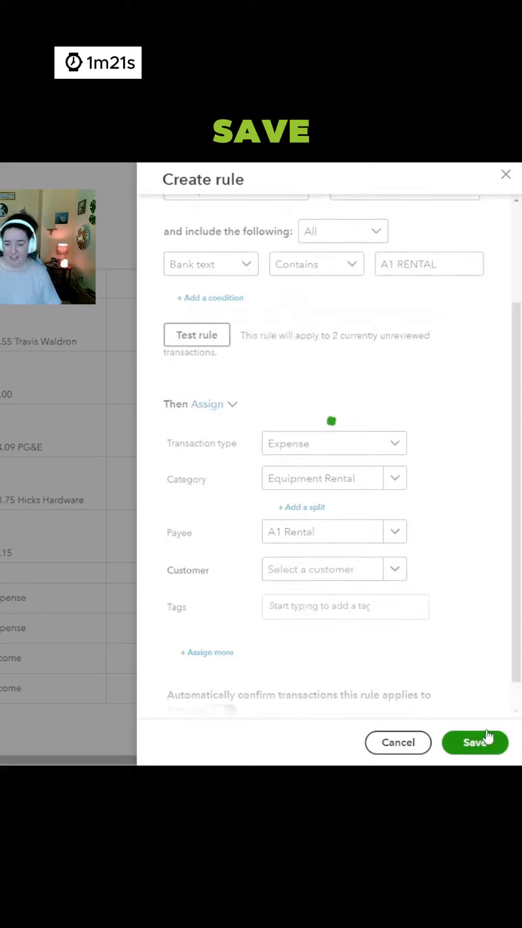
{"action": "left_click", "coordinate": [474, 743]}
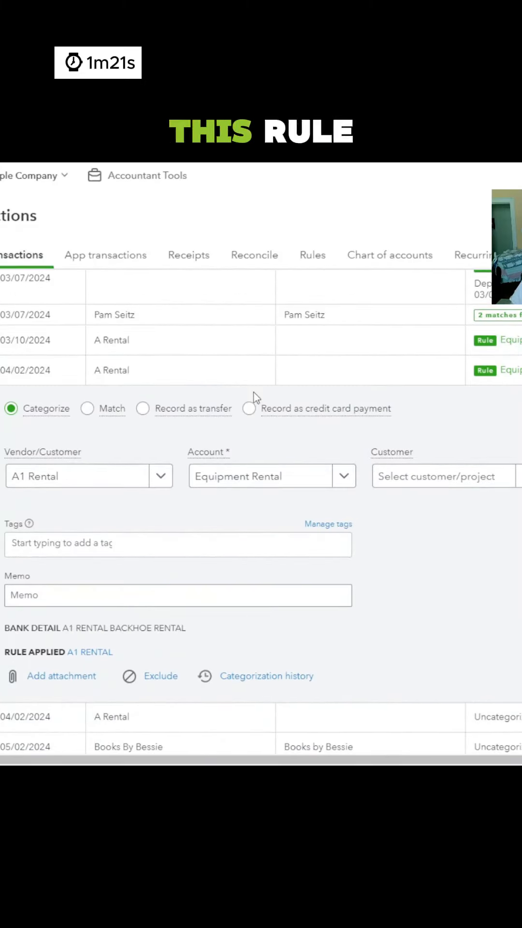
- Filter to Rule applied transactions and accept the rule-categorized A Rental transaction
{"action": "left_click", "coordinate": [133, 510]}
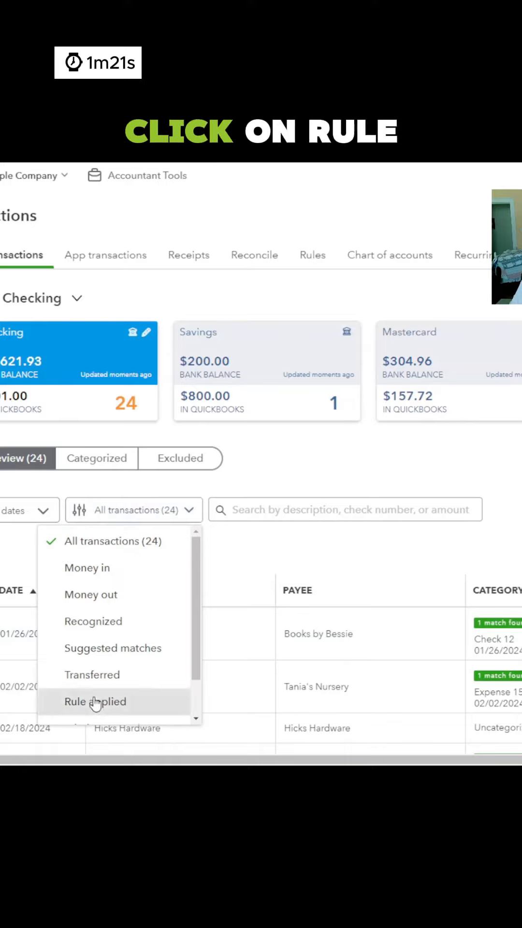
{"action": "left_click", "coordinate": [96, 702]}
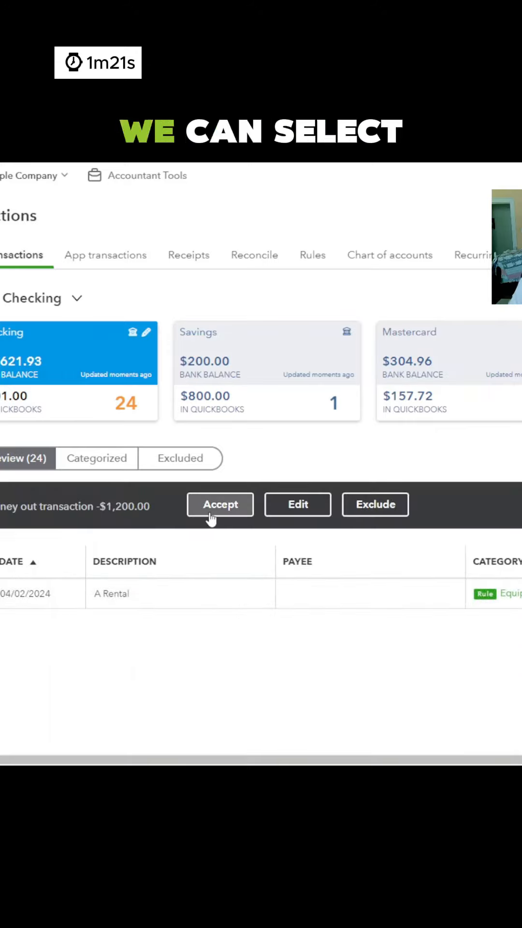
{"action": "left_click", "coordinate": [220, 505]}
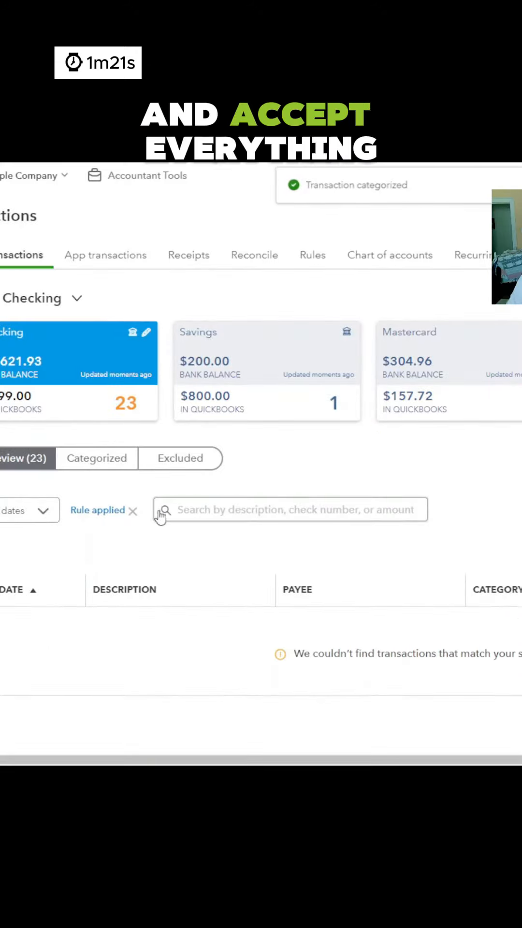